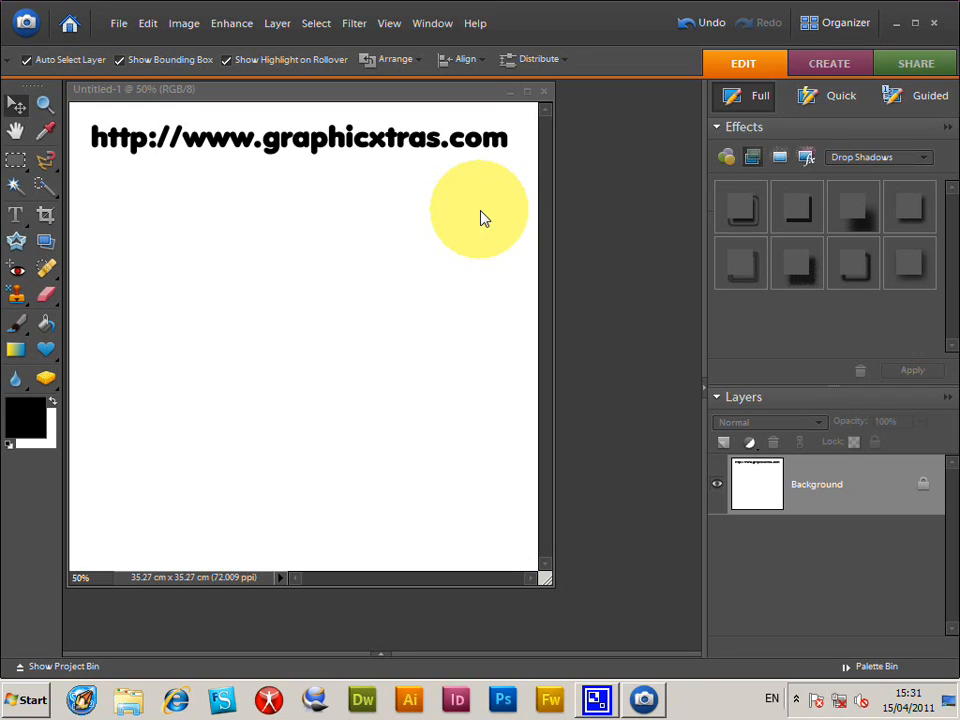
# Step: Open the File menu over the white URL-text document
pyautogui.click(118, 23)
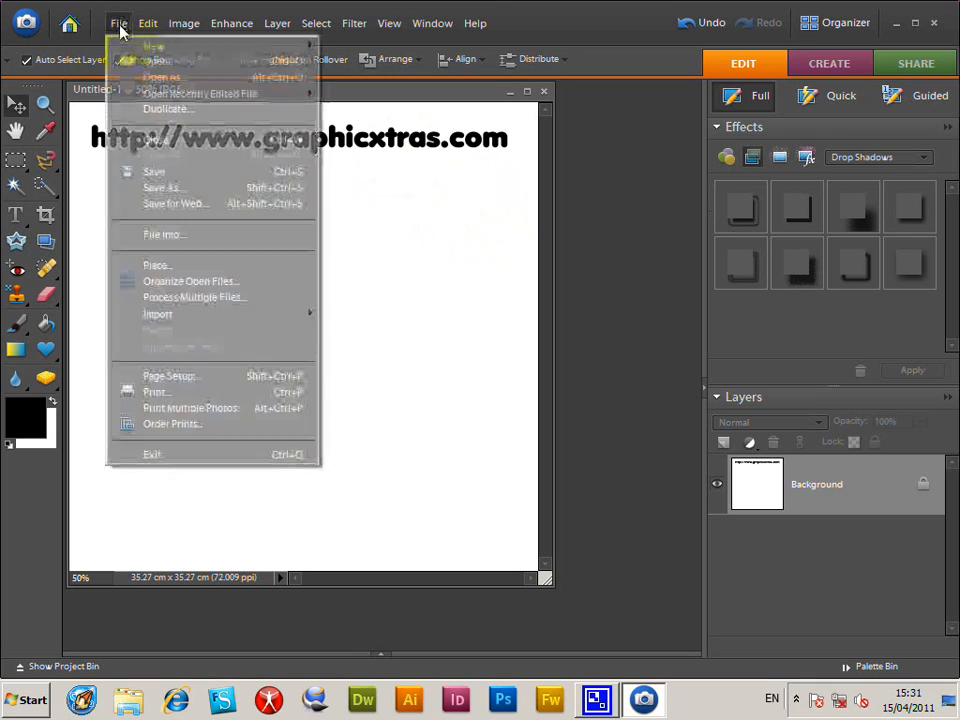
# Step: Browse to Christmas Snow - Patterns Pack 29 > Patterns PAT in the Open dialog
pyautogui.click(161, 77)
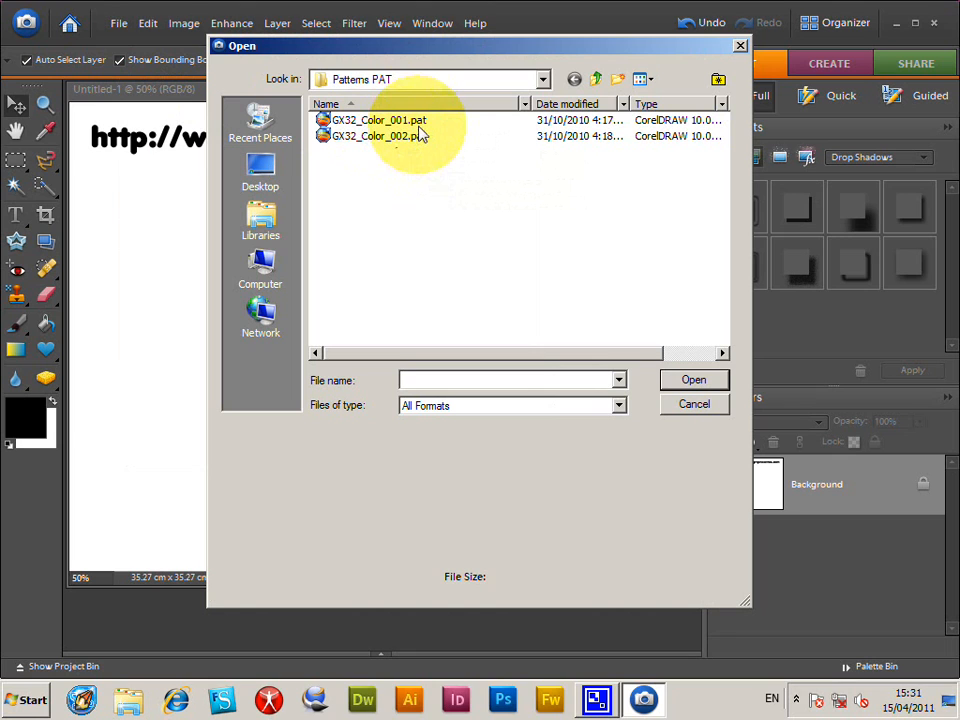
pyautogui.click(378, 135)
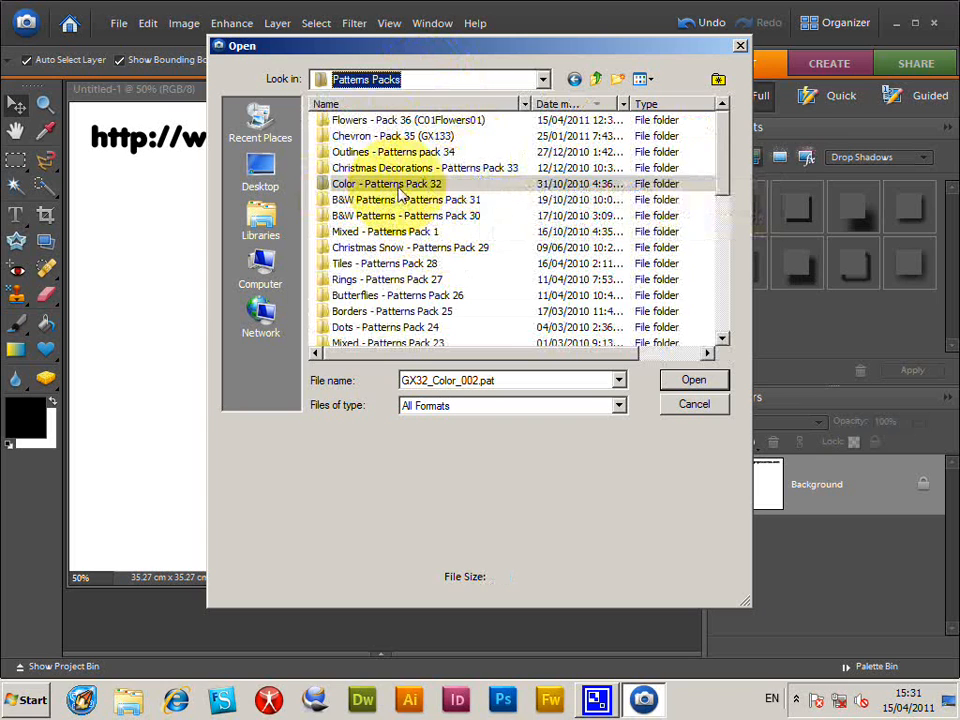
pyautogui.moveTo(447, 188)
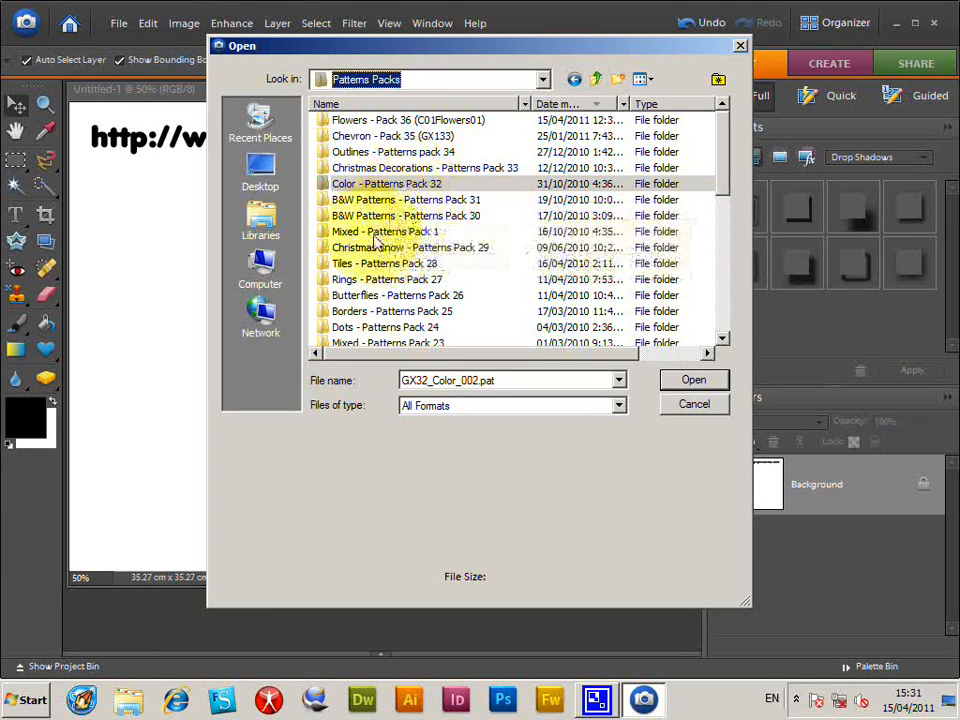
pyautogui.doubleClick(412, 247)
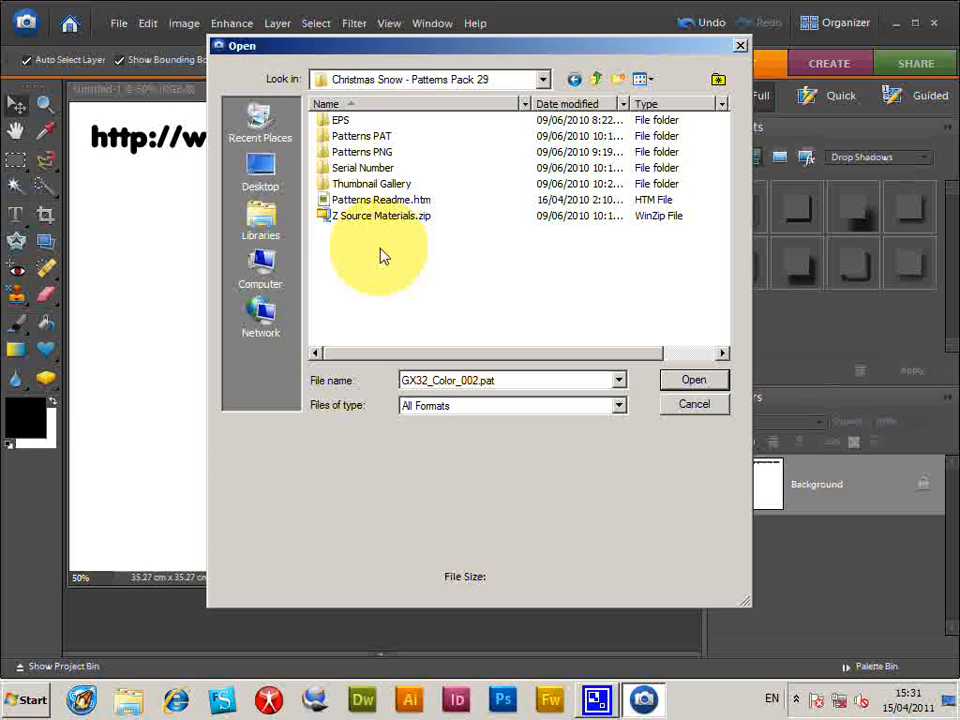
pyautogui.doubleClick(361, 136)
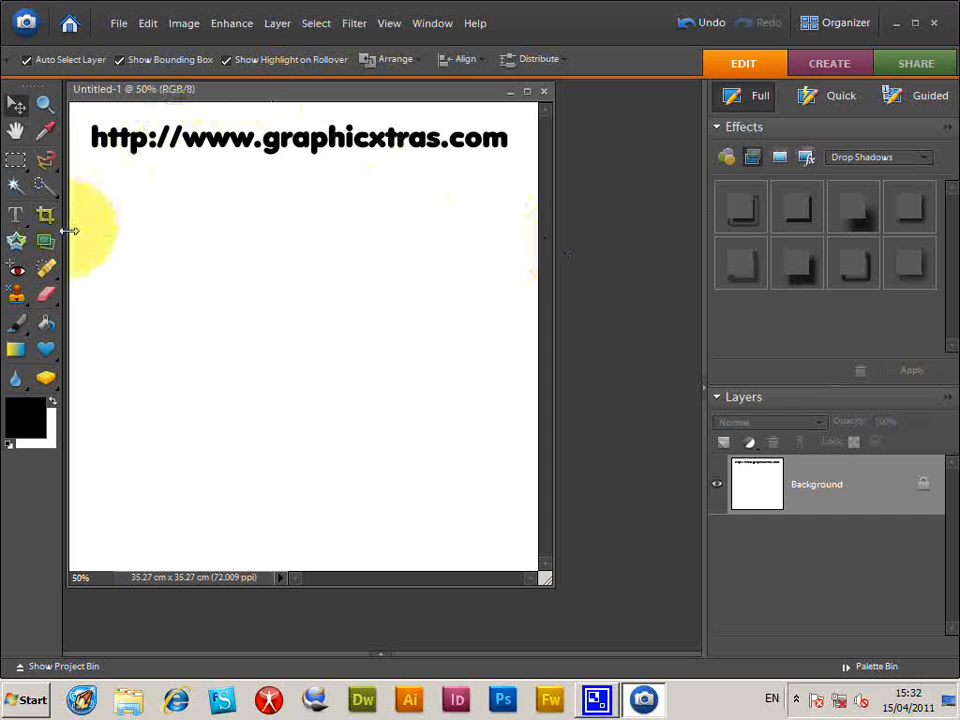
# Step: Add a Pattern Fill layer via Layer > New Fill Layer > Pattern
pyautogui.click(277, 23)
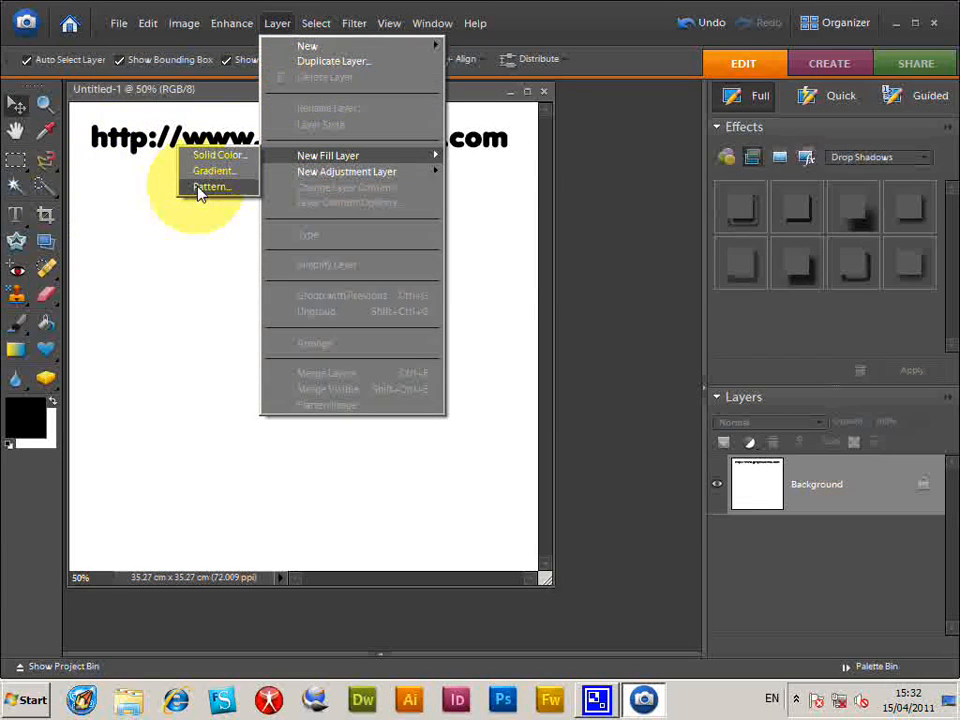
pyautogui.click(211, 187)
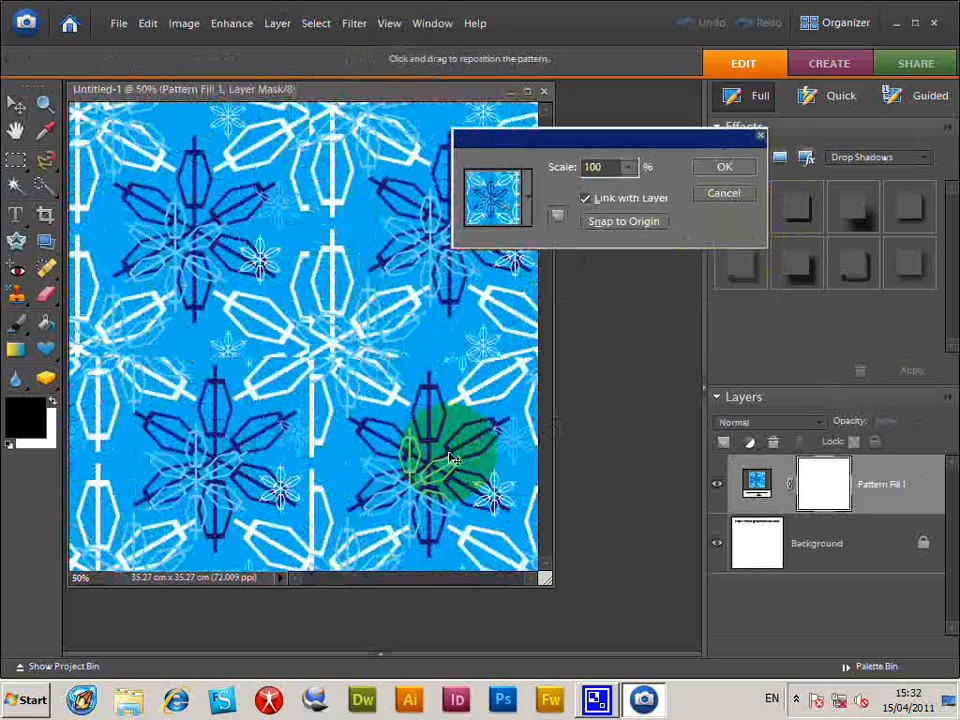
# Step: Pick the white snowflake swatch at 125% scale and confirm the Pattern Fill
pyautogui.click(498, 197)
pyautogui.write('125')
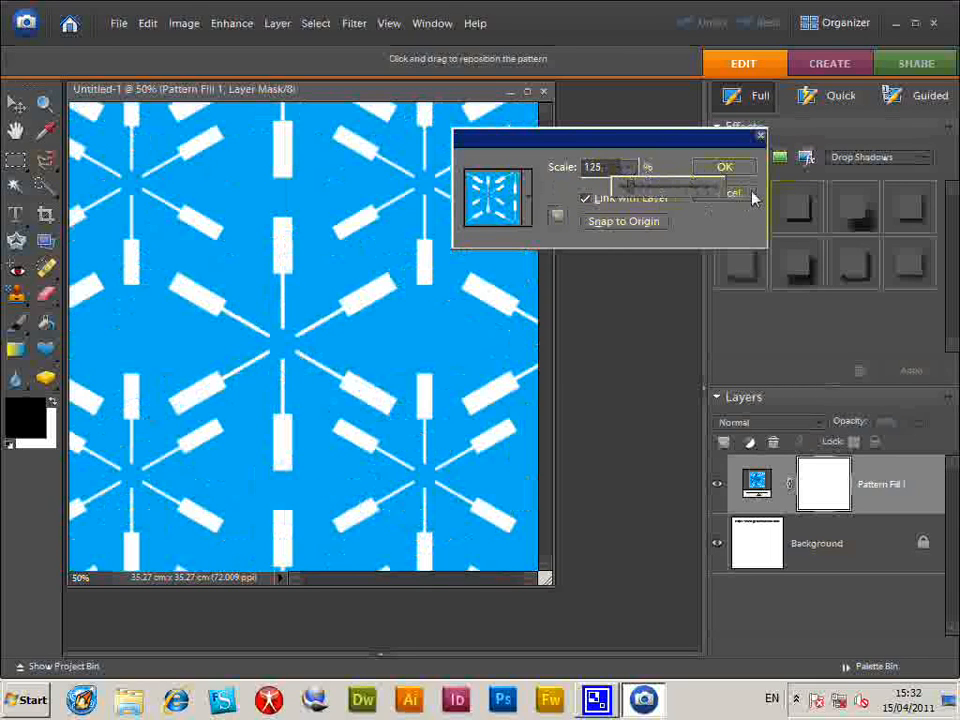
pyautogui.click(725, 166)
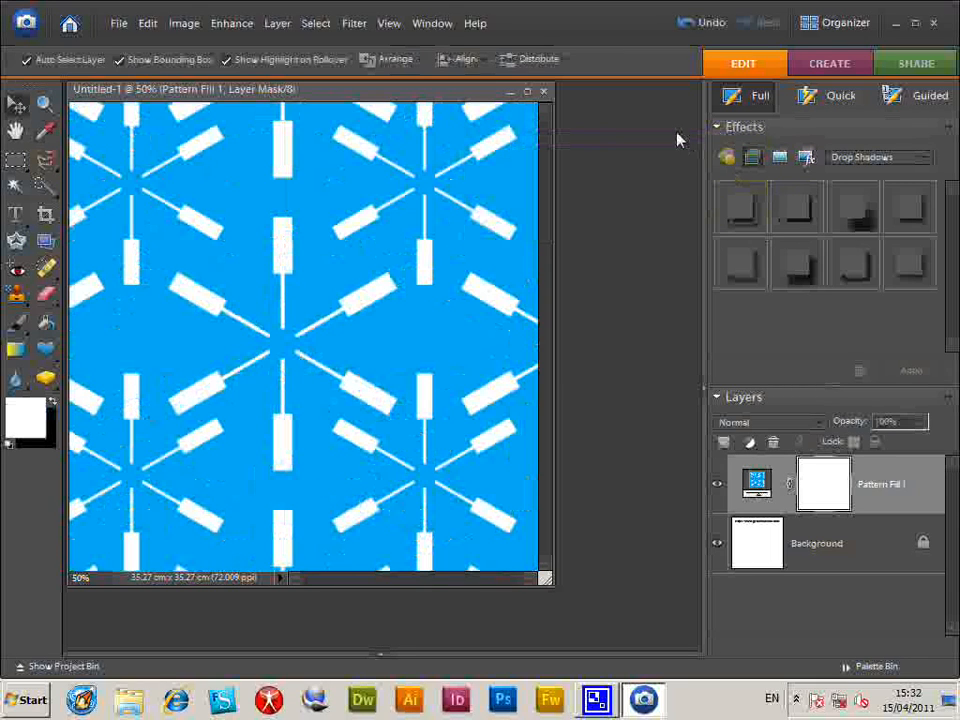
# Step: Reopen the Pattern Fill layer's settings and choose another snow swatch
pyautogui.doubleClick(756, 484)
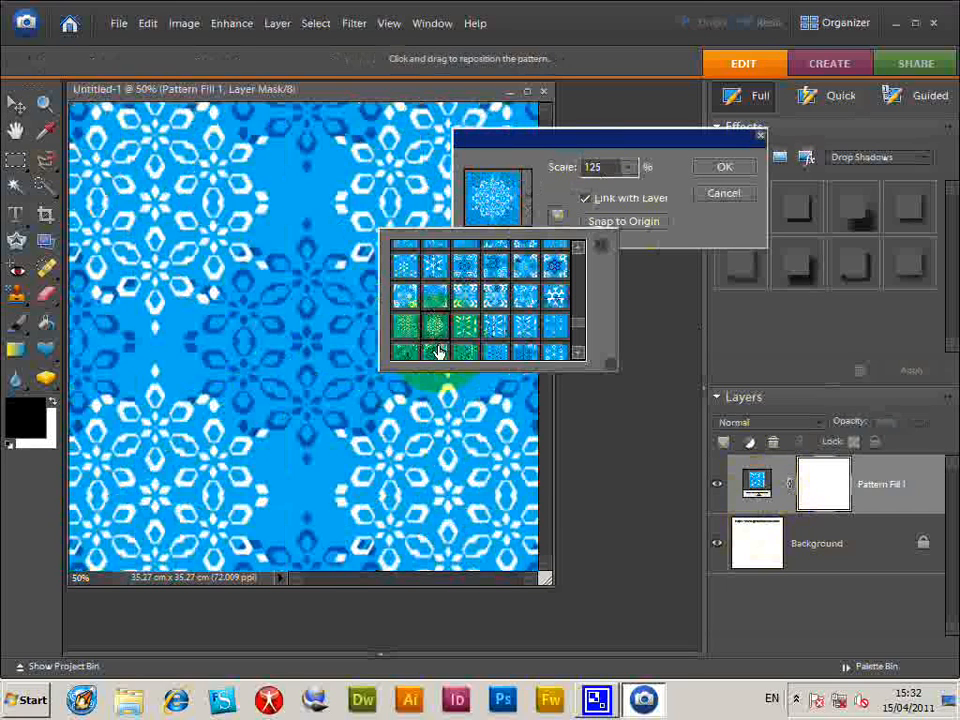
pyautogui.click(435, 330)
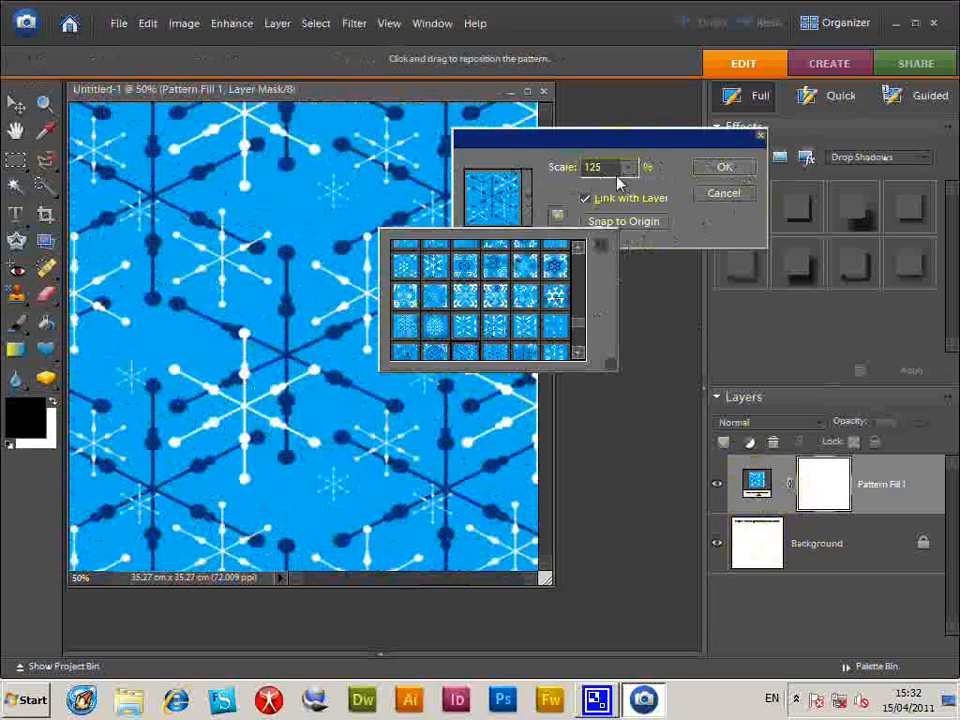